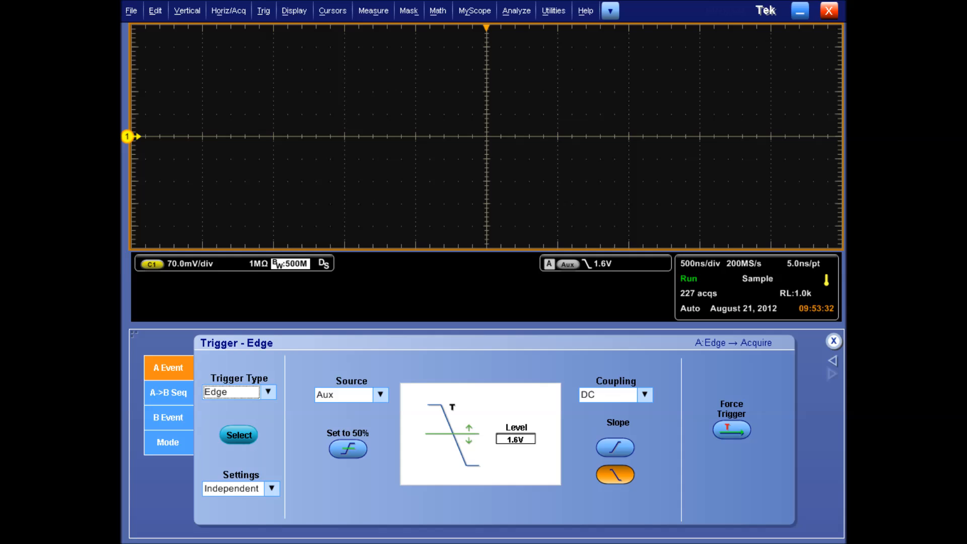
Step: Open the channel 1 Vertical Setup panel from TekScope's Vertical menu
click(185, 10)
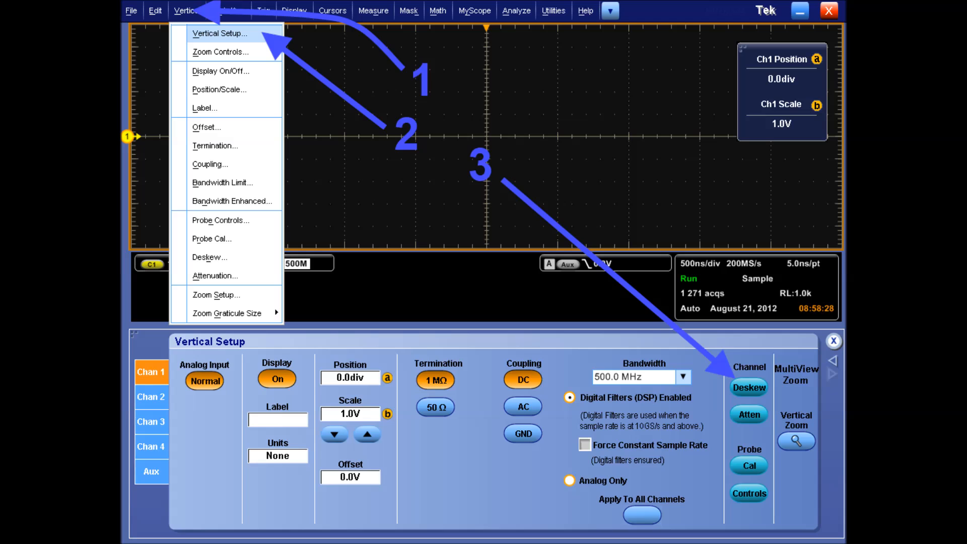
Step: Enter a channel 1 deskew time of -29.4 ns on the keypad
click(747, 387)
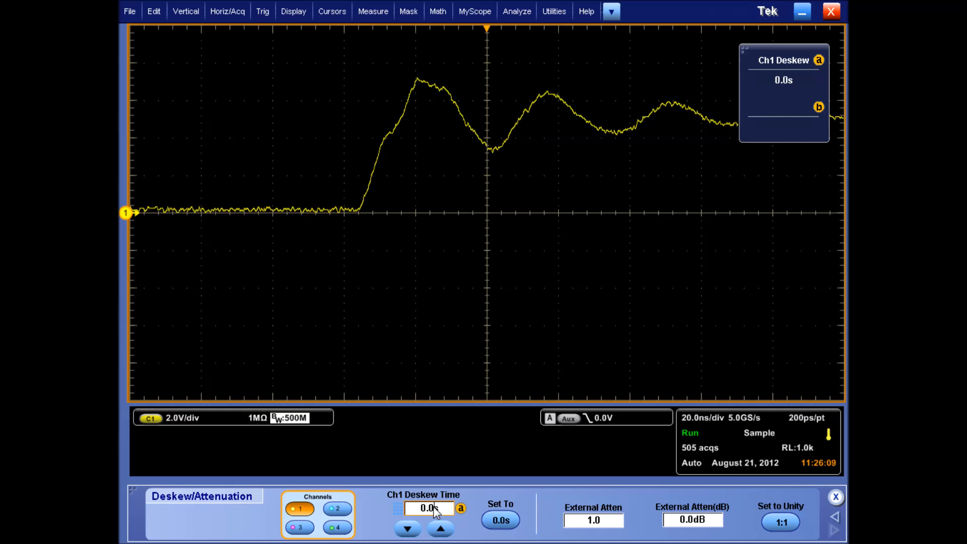
click(426, 507)
text(-29.5)
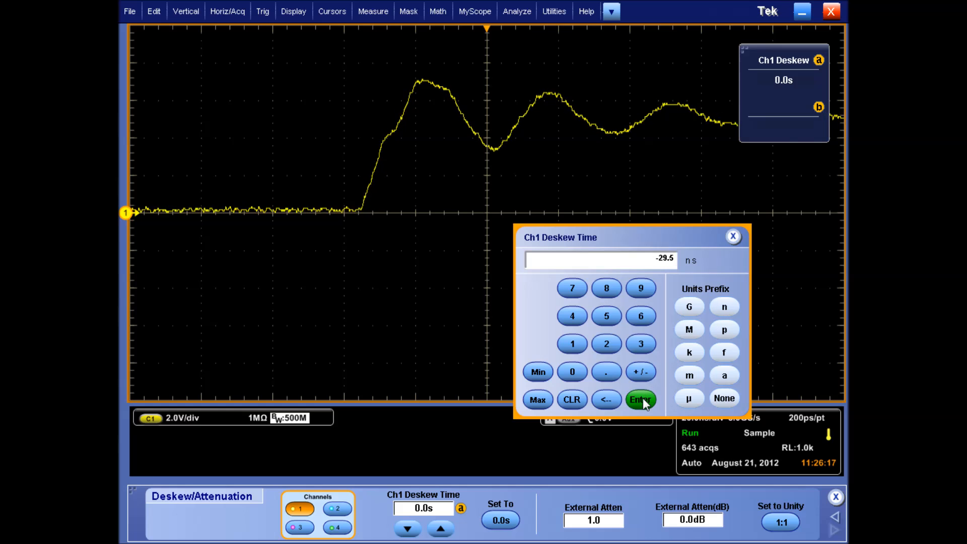
click(640, 399)
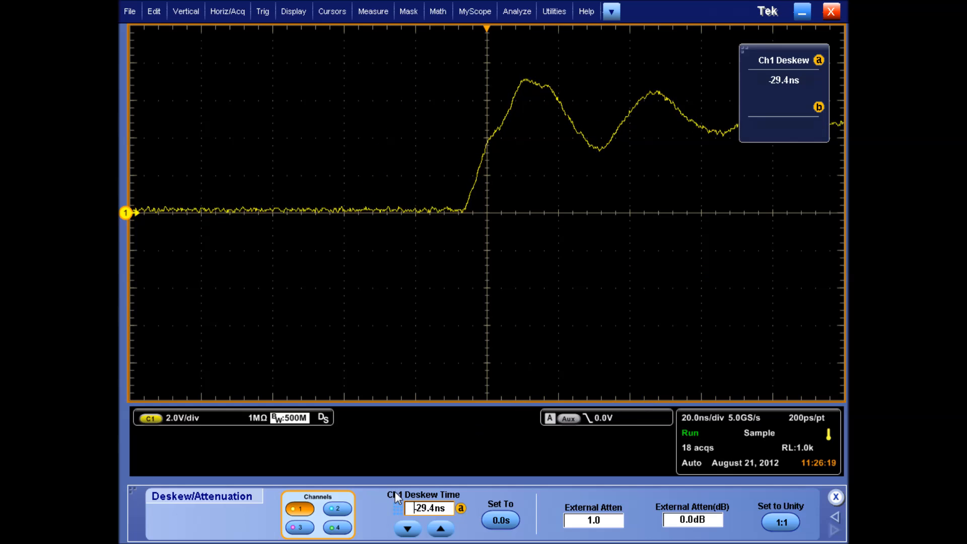
click(426, 507)
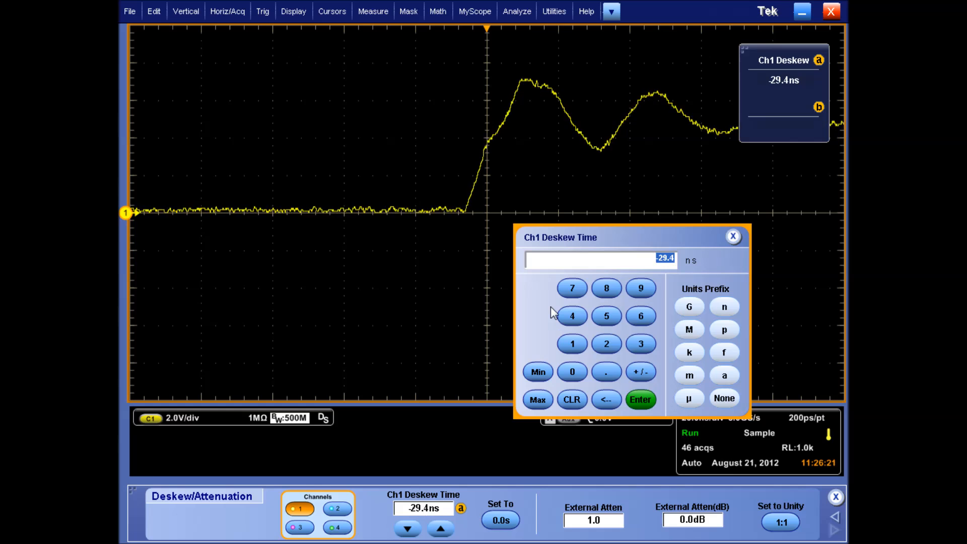
right_click(595, 259)
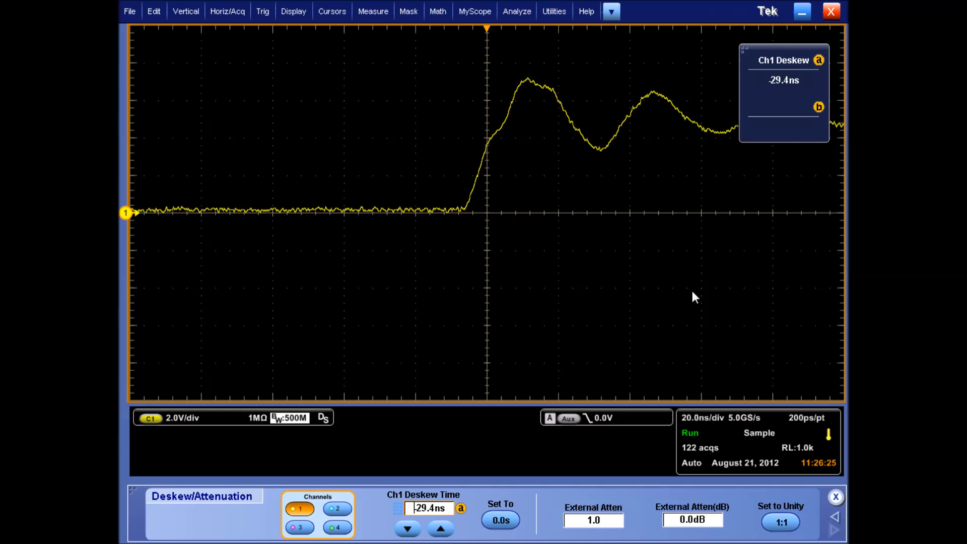
Step: Switch deskew to channel 2, open its deskew time entry, and minimize TekScope
click(335, 508)
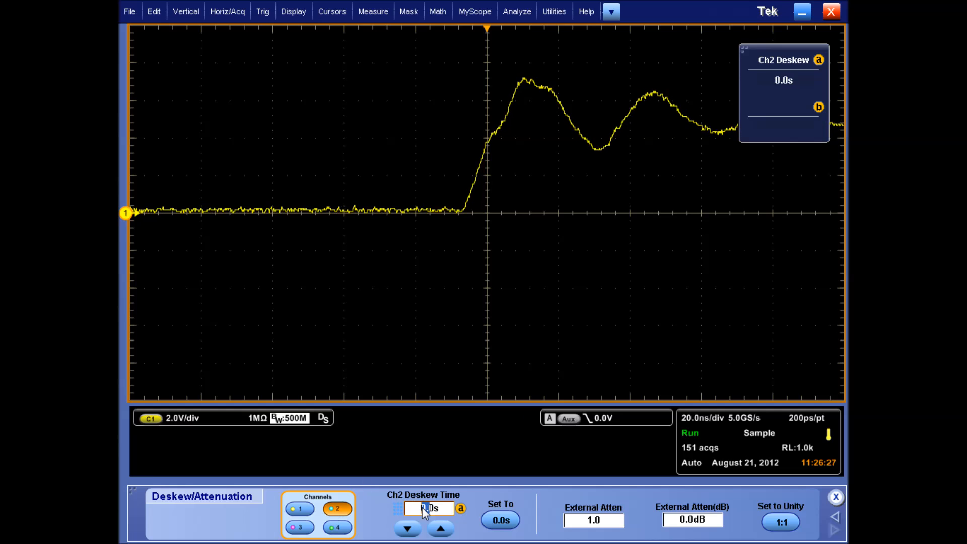
click(424, 507)
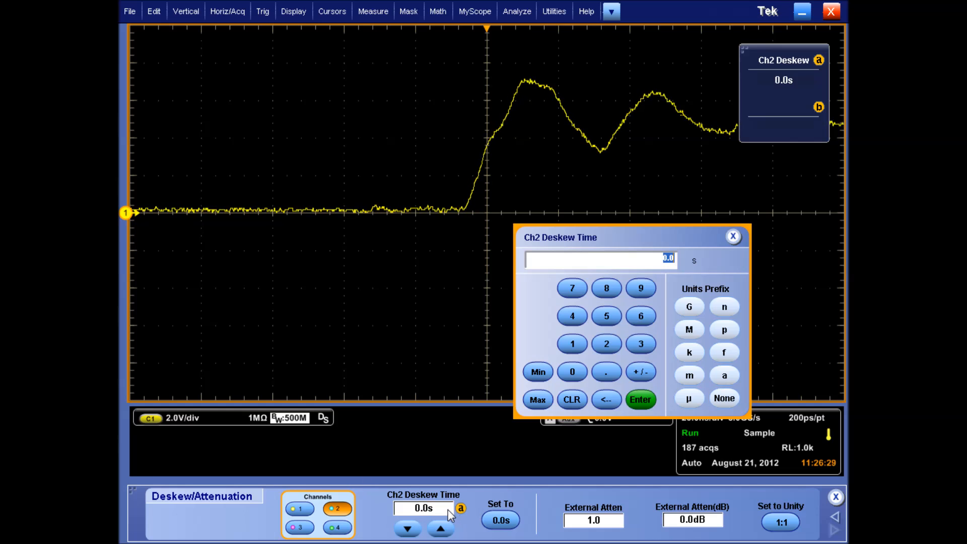
right_click(598, 259)
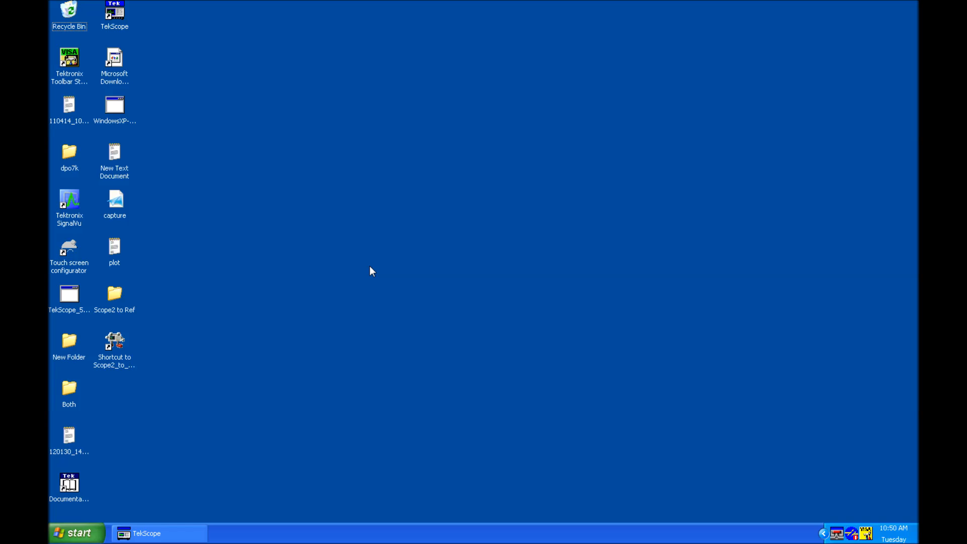
mouse_move(660, 318)
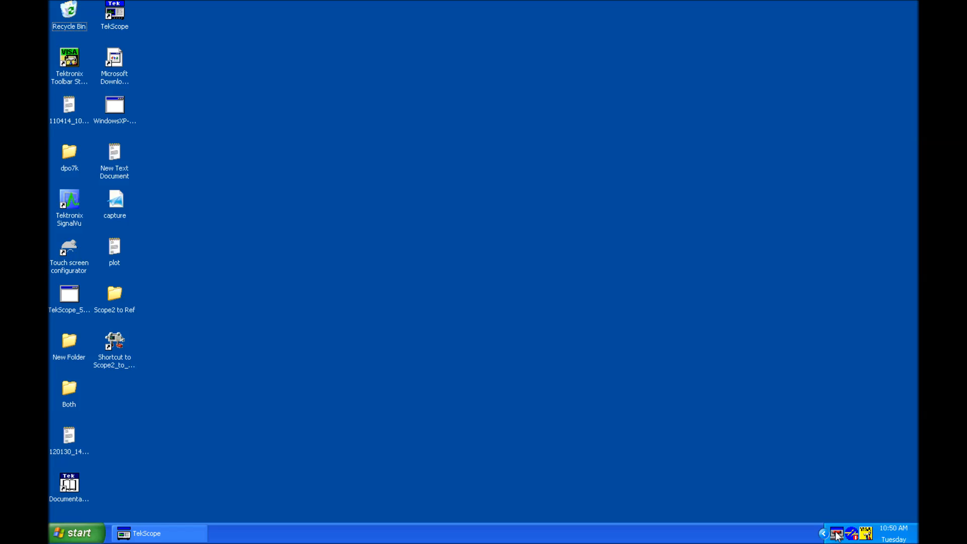
mouse_move(835, 533)
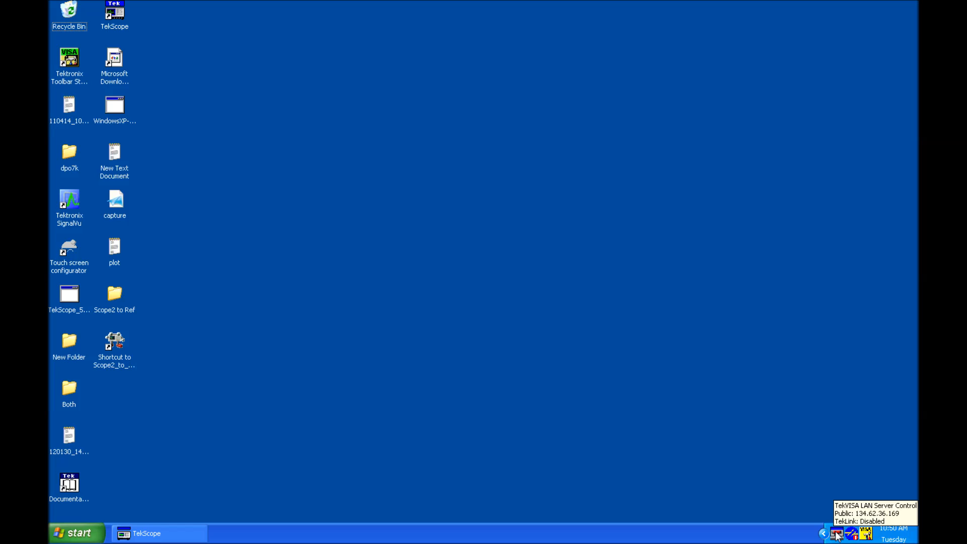
mouse_move(791, 470)
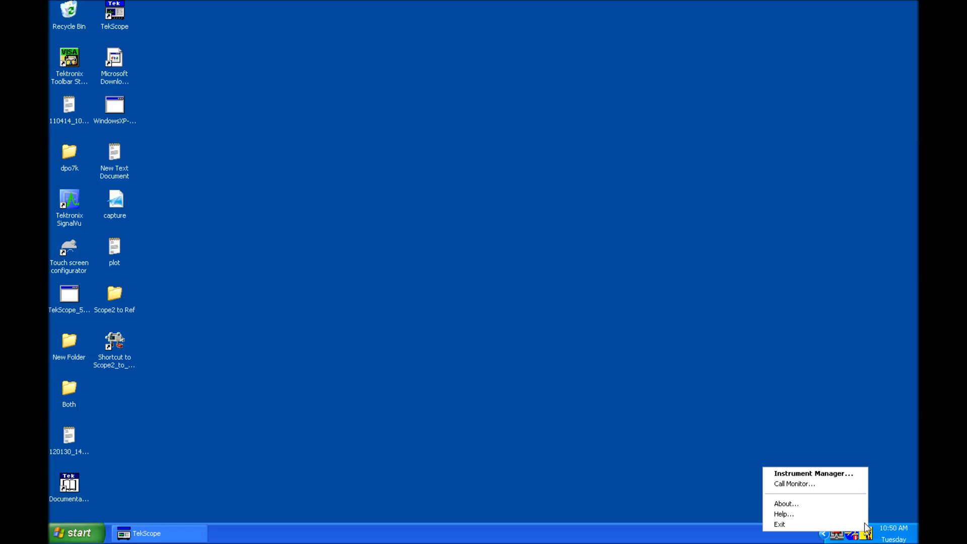
Step: Launch Instrument Manager and add LAN hostname 134.62.36.58 to Search Criteria
click(812, 473)
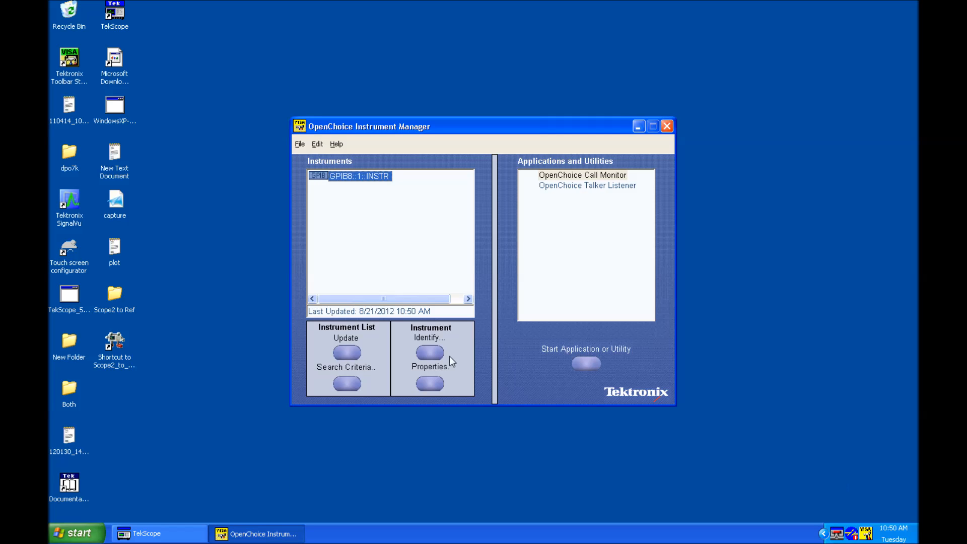
click(345, 383)
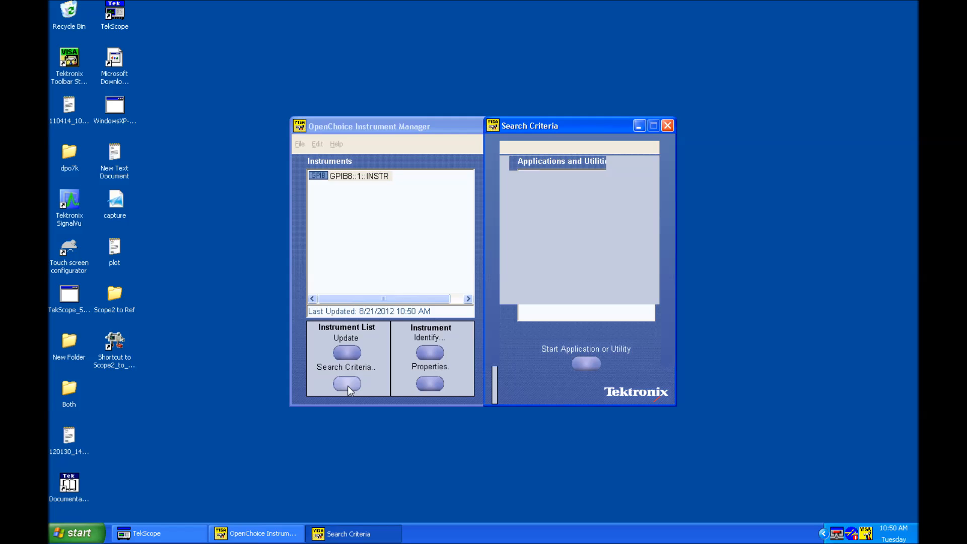
click(346, 384)
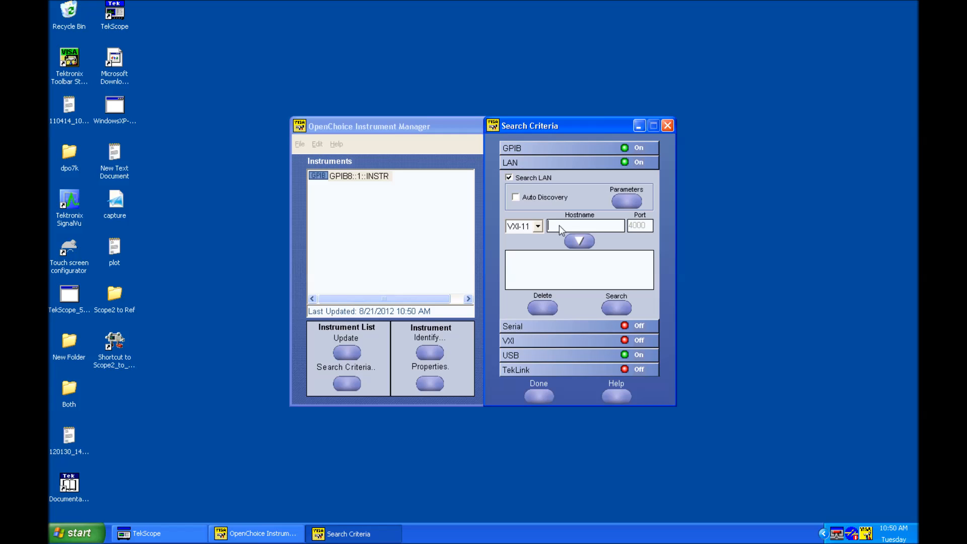
text(134.62.36.58)
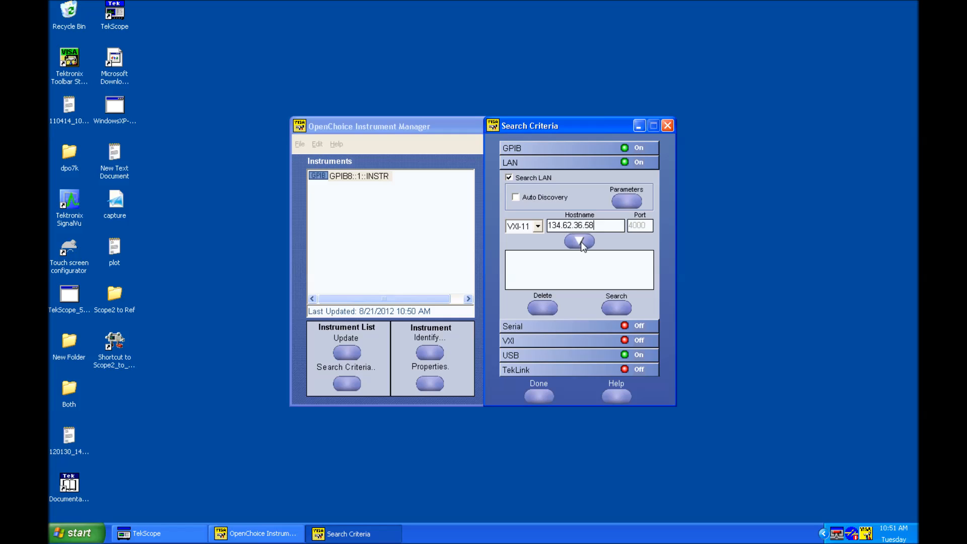
click(579, 240)
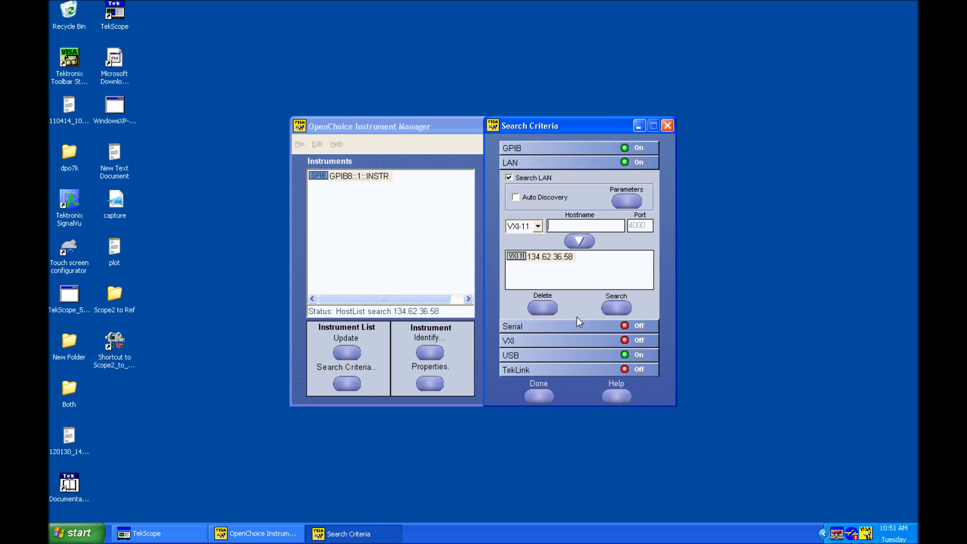
Step: Update the list, select TCPIP::134.62.36.58::INSTR and identify it as a TEKTRONIX DPO7104C
click(538, 396)
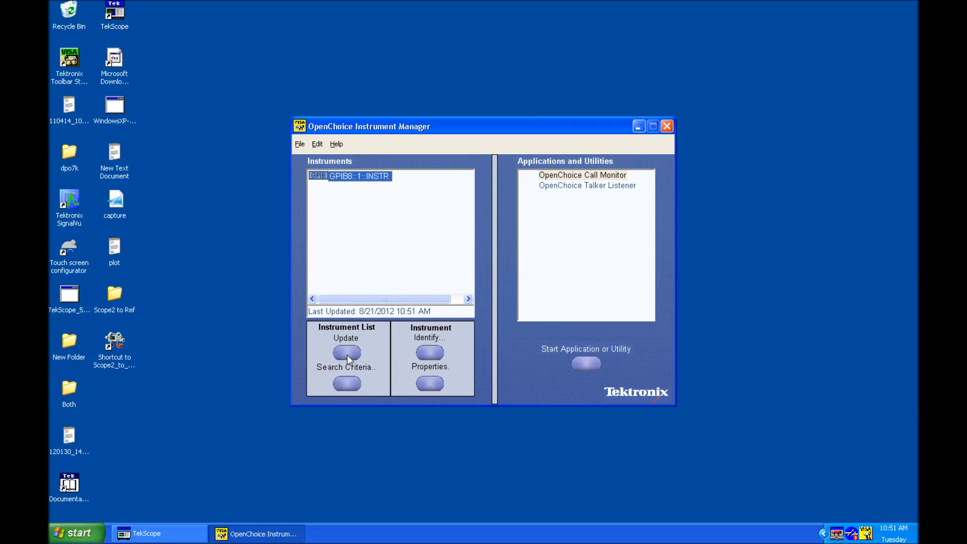
click(346, 352)
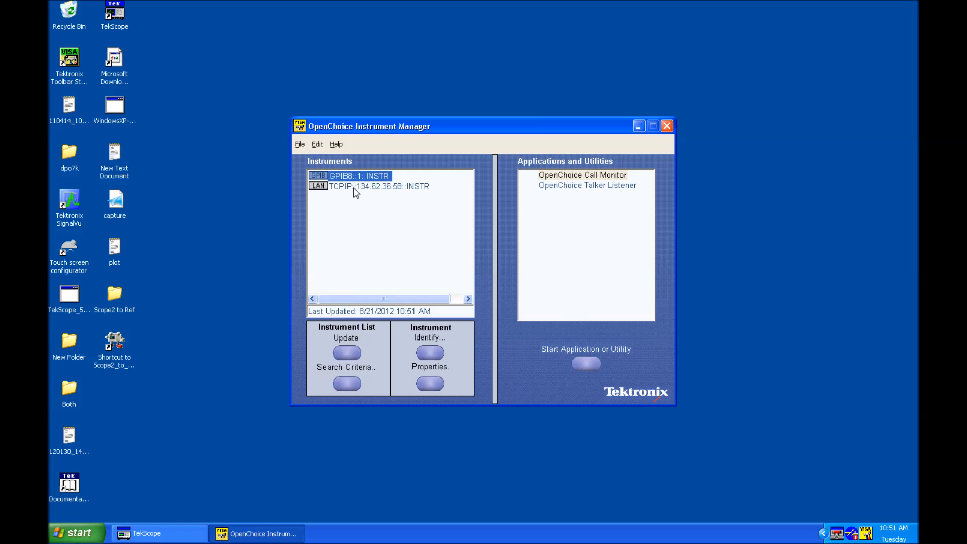
click(378, 187)
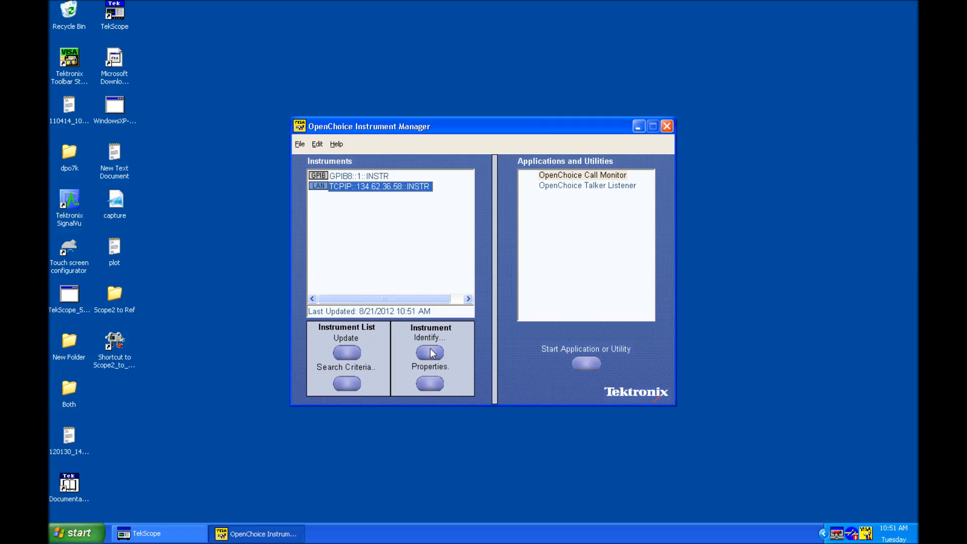
click(430, 351)
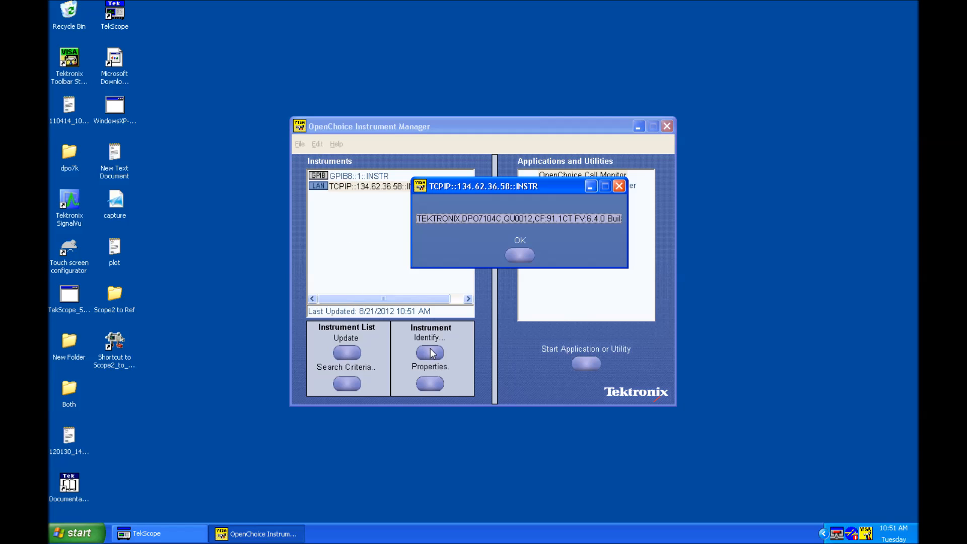